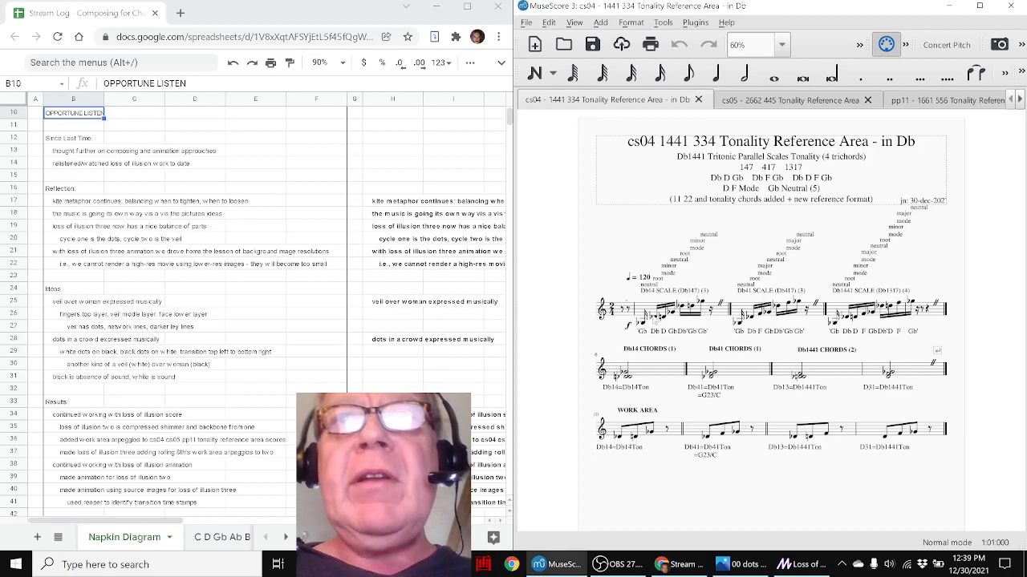
{"action": "mouse_move", "coordinate": [536, 346]}
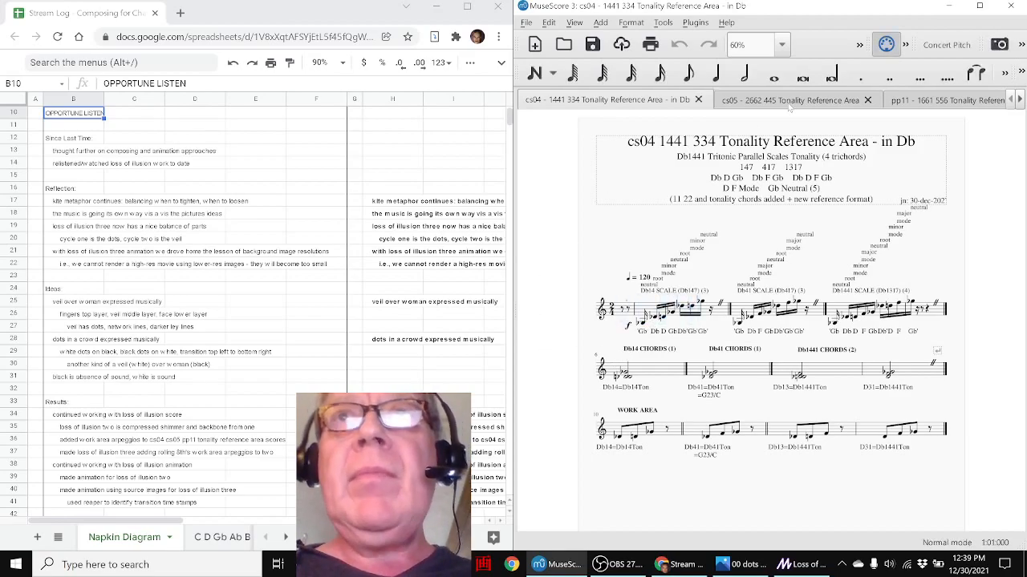
Step: Step from the cs04 score through cs05 to the pp11 Tonality Reference Area score
{"action": "left_click", "coordinate": [790, 99]}
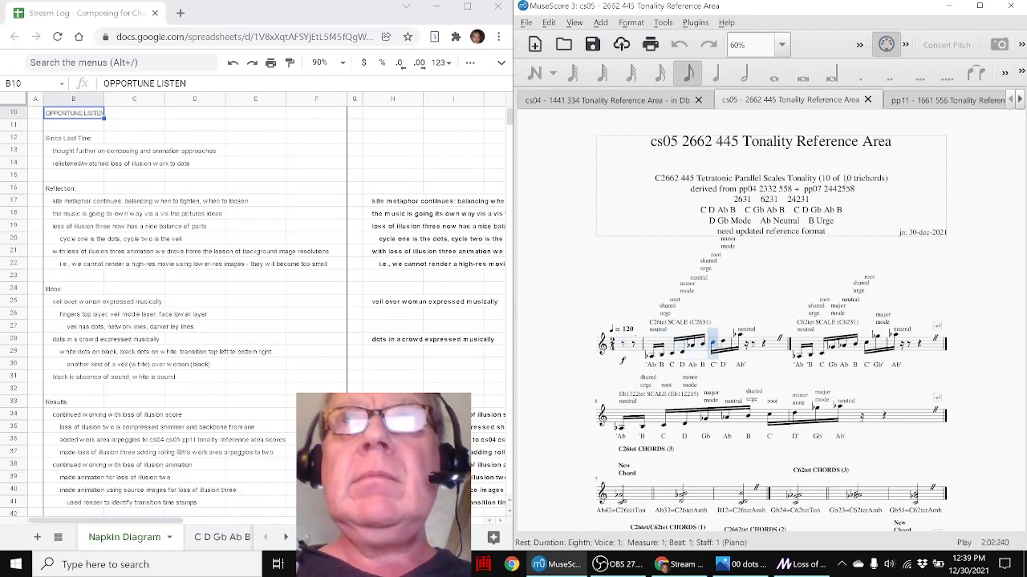
{"action": "left_click", "coordinate": [947, 101]}
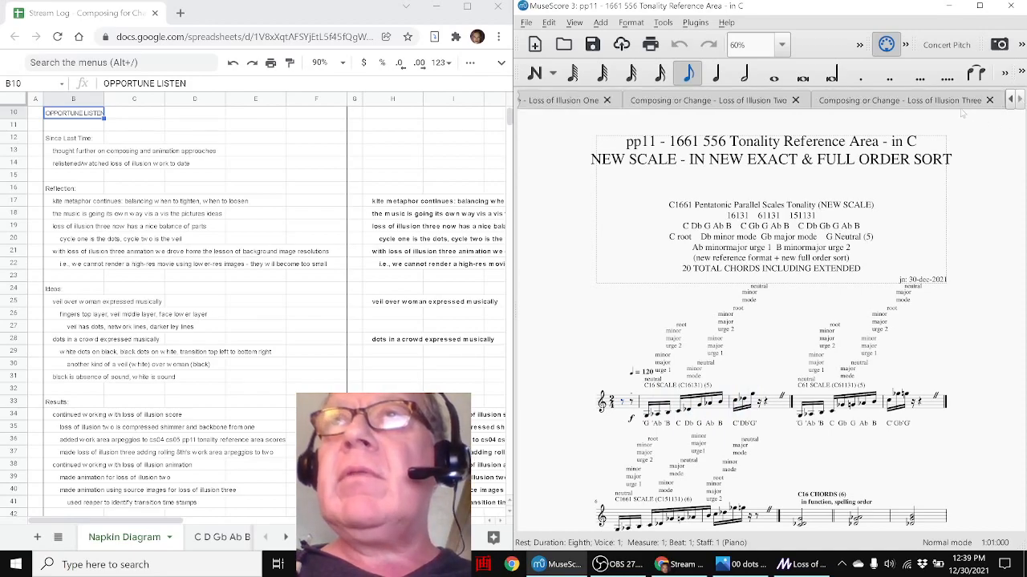
Step: Bring up the 'Composing or Change - Loss of Illusion Three' score
{"action": "left_click", "coordinate": [903, 99]}
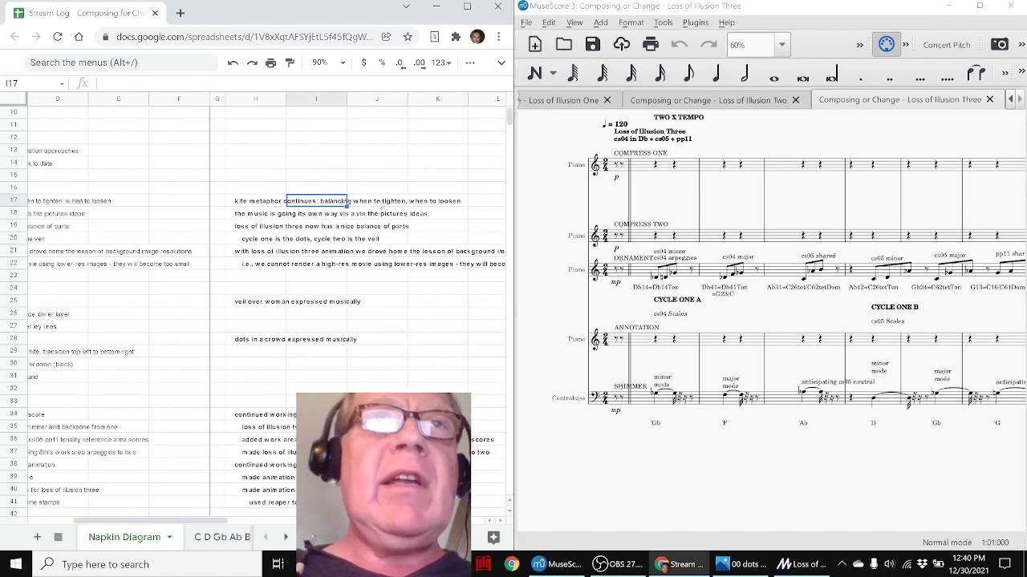
{"action": "left_click", "coordinate": [255, 213]}
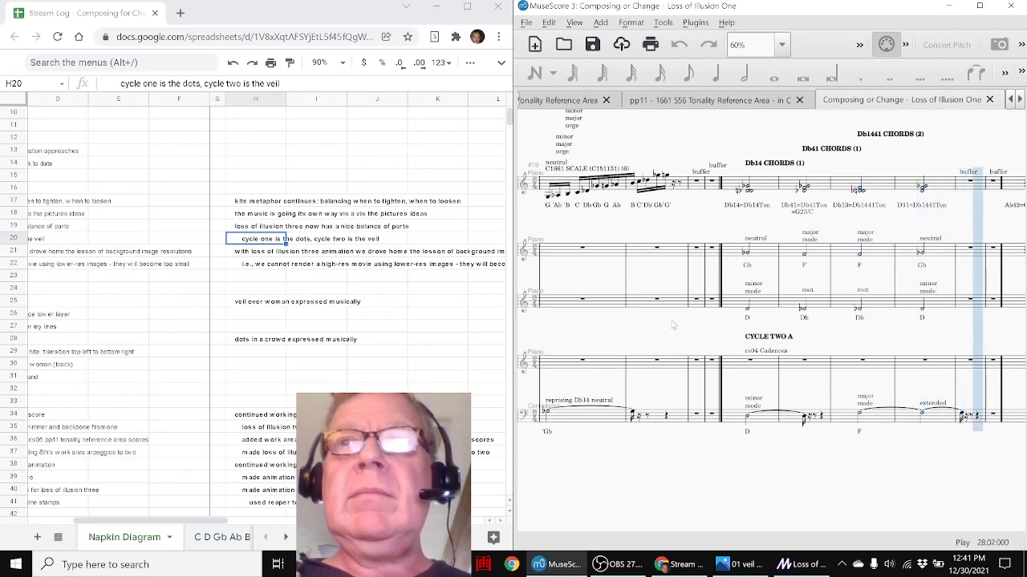
Step: Bring the Loss of Illusion One score forward for playback
{"action": "left_click", "coordinate": [745, 417]}
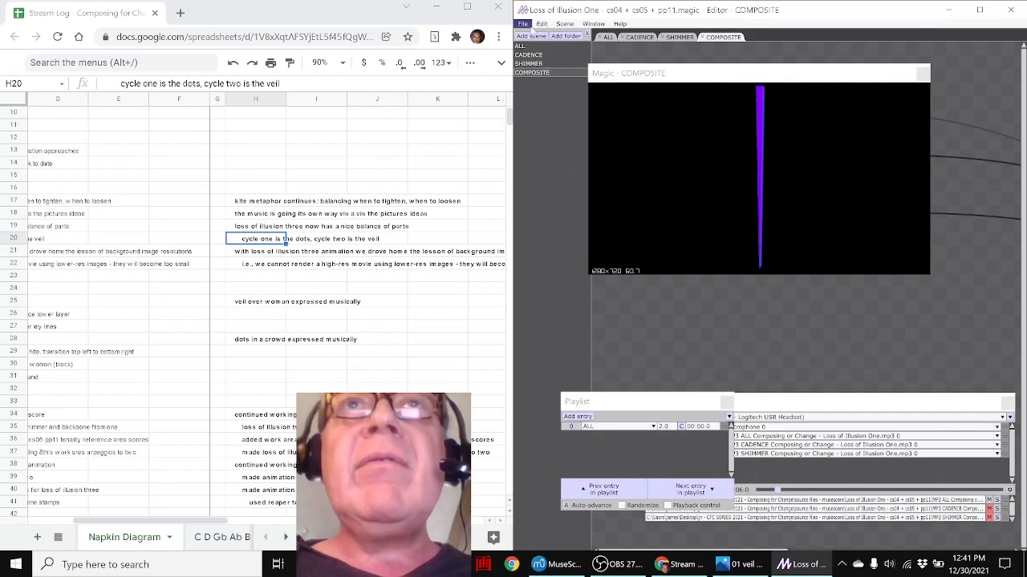
Step: Load the Loss of Illusion Two project from File > Recent Projects
{"action": "left_click", "coordinate": [528, 23]}
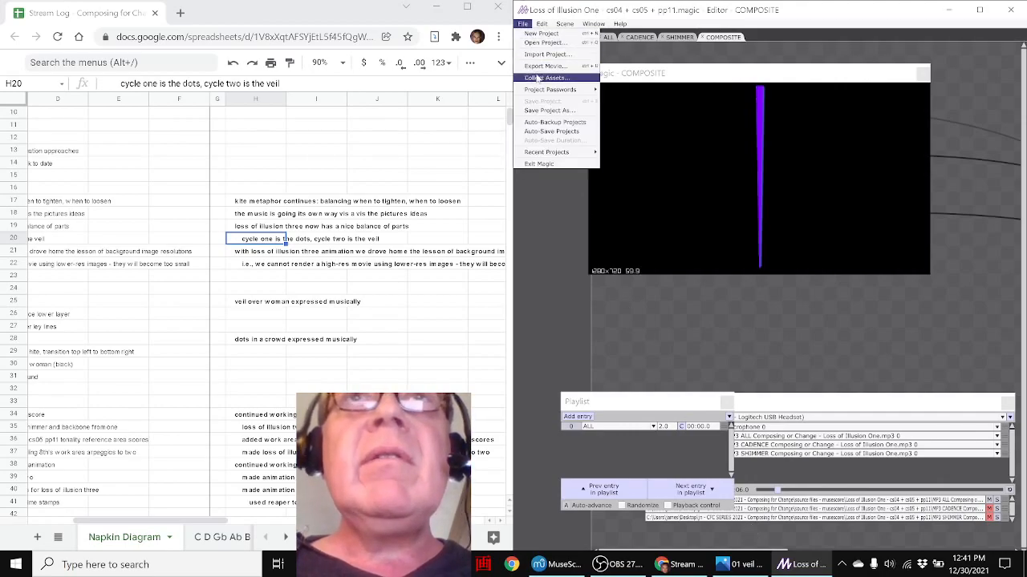
{"action": "left_click", "coordinate": [547, 152]}
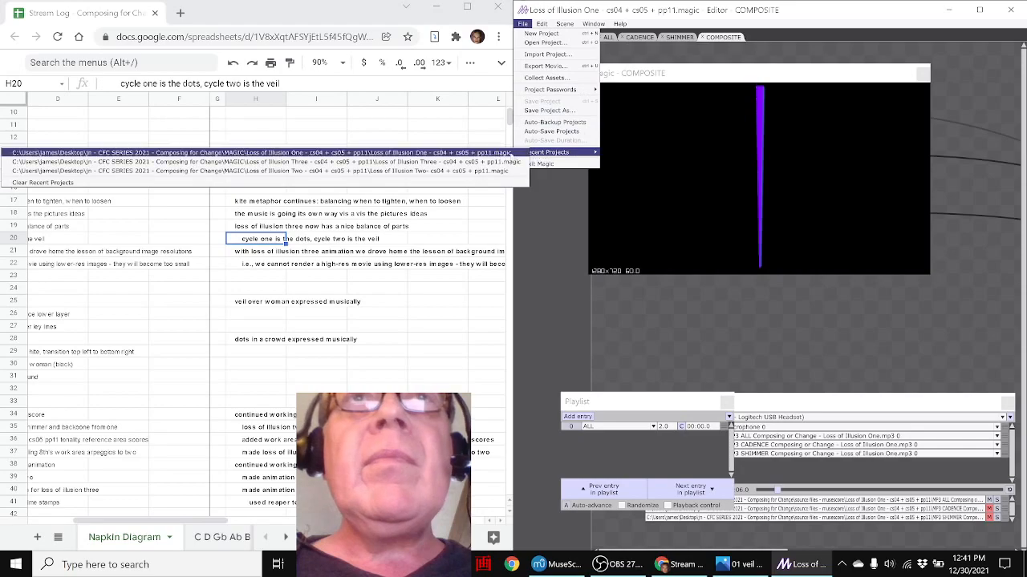
{"action": "left_click", "coordinate": [520, 25]}
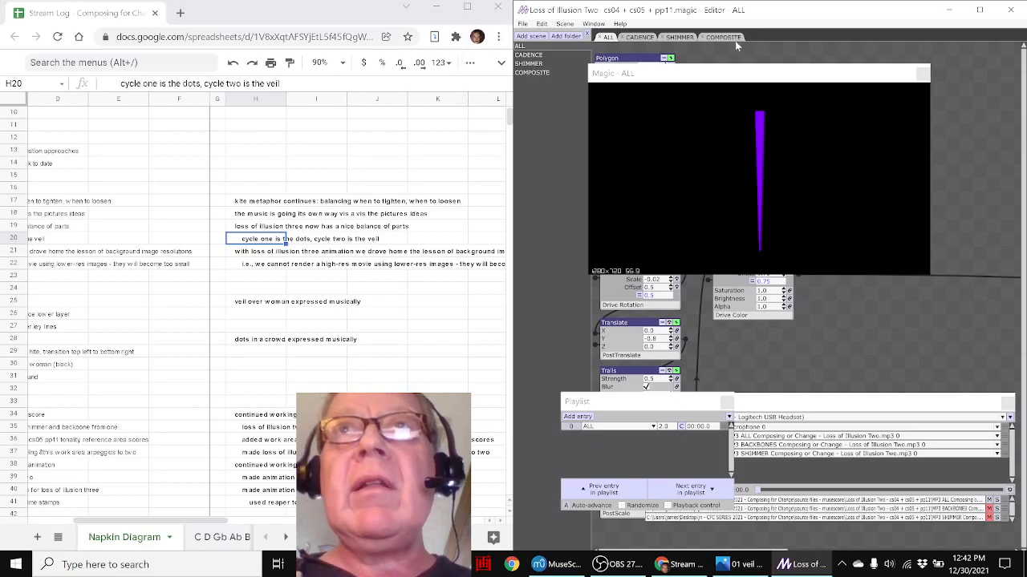
Step: Show the COMPOSITE scene with its hexagon star visual
{"action": "left_click", "coordinate": [722, 37]}
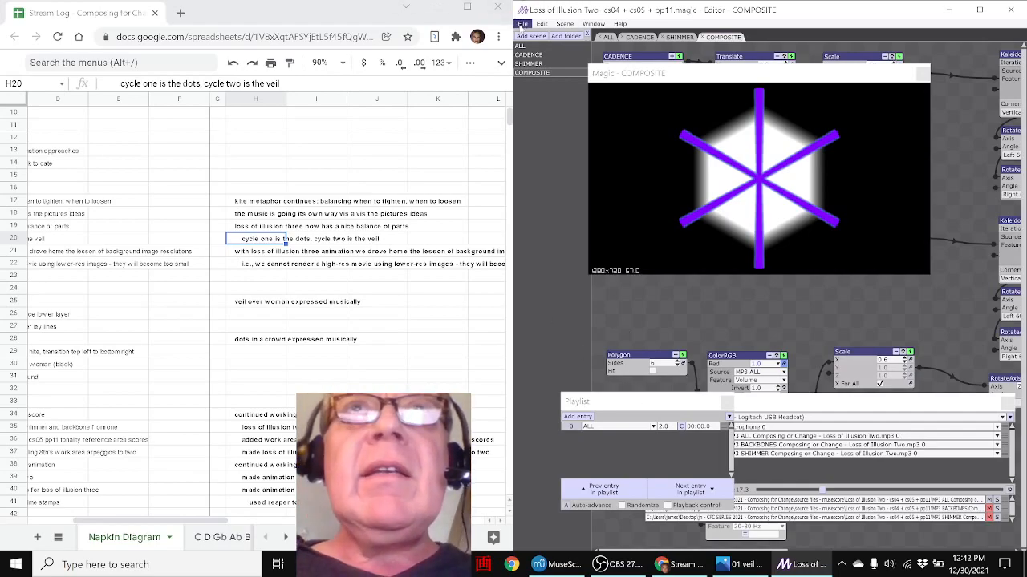
{"action": "left_click", "coordinate": [533, 23]}
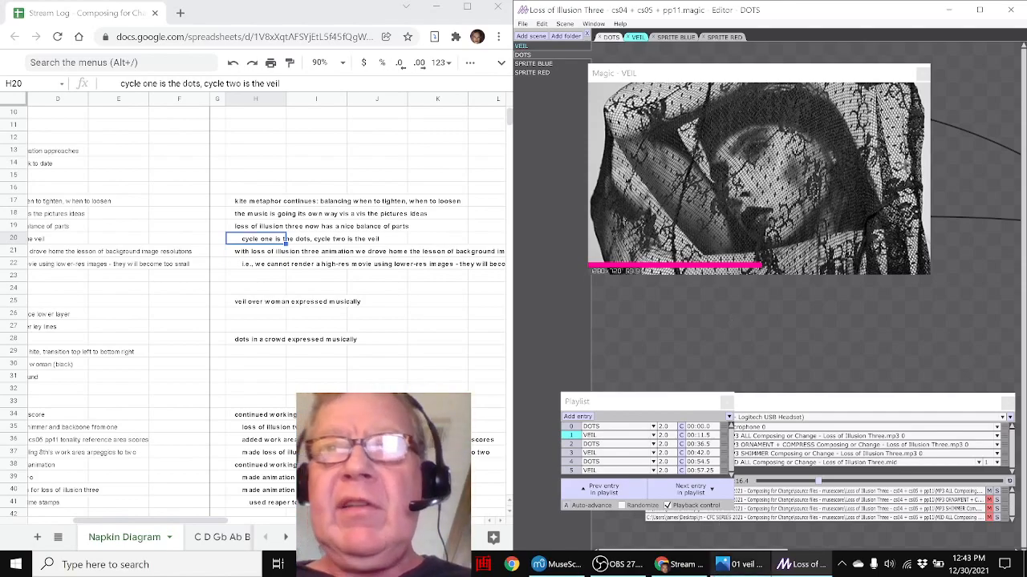
{"action": "mouse_move", "coordinate": [551, 564]}
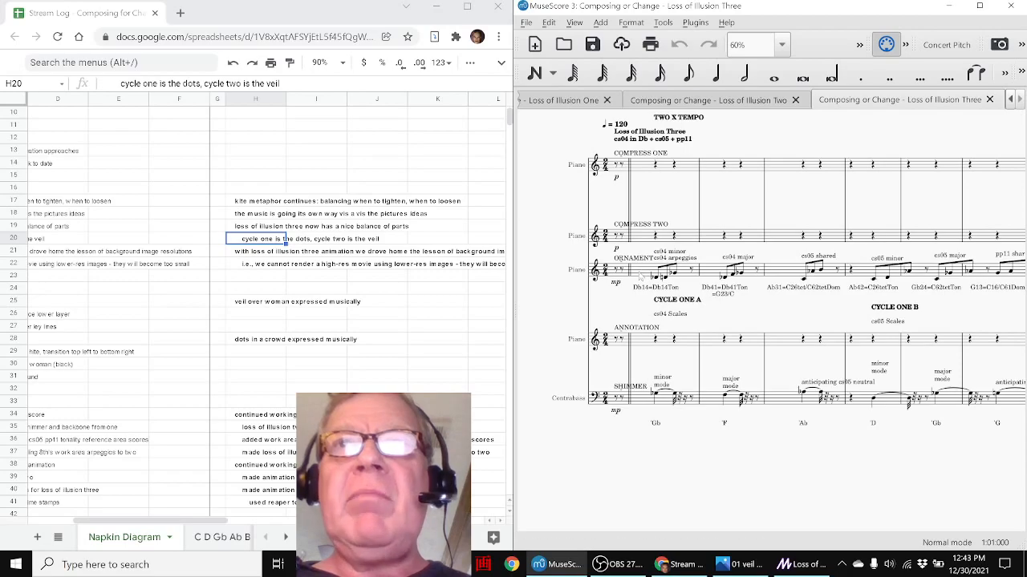
{"action": "left_click", "coordinate": [664, 270]}
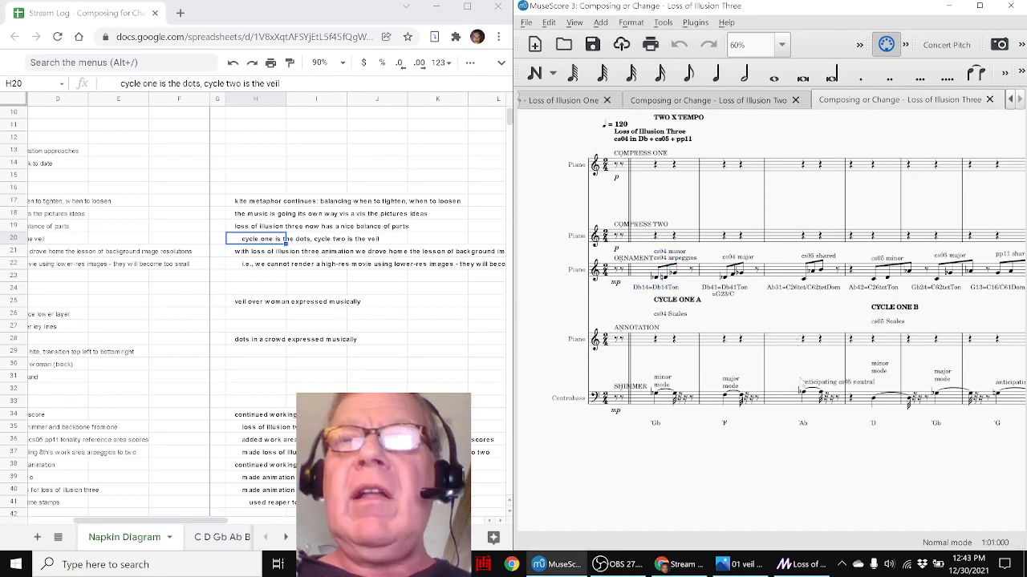
{"action": "scroll", "scroll_direction": "down", "scroll_amount": 3}
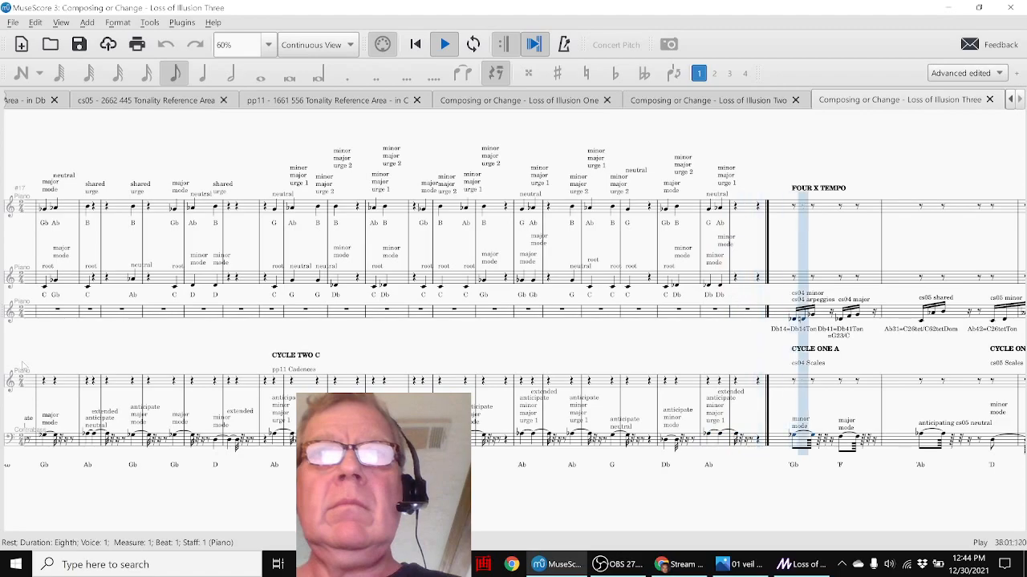
Step: Follow the Loss of Illusion Three playback past the Cycle Two cadences, then stop it
{"action": "scroll", "scroll_direction": "right", "scroll_amount": 3}
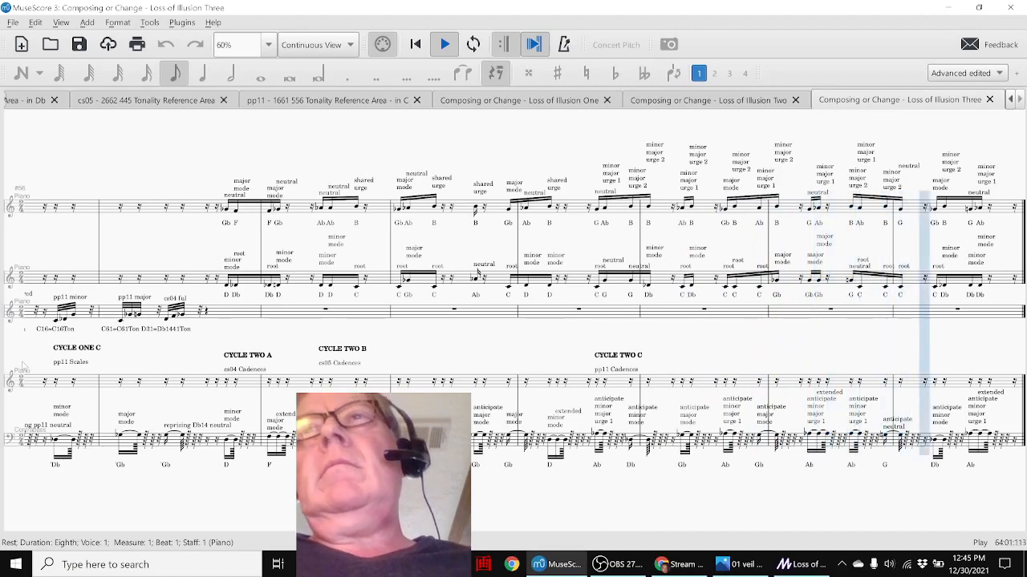
{"action": "left_click", "coordinate": [443, 44]}
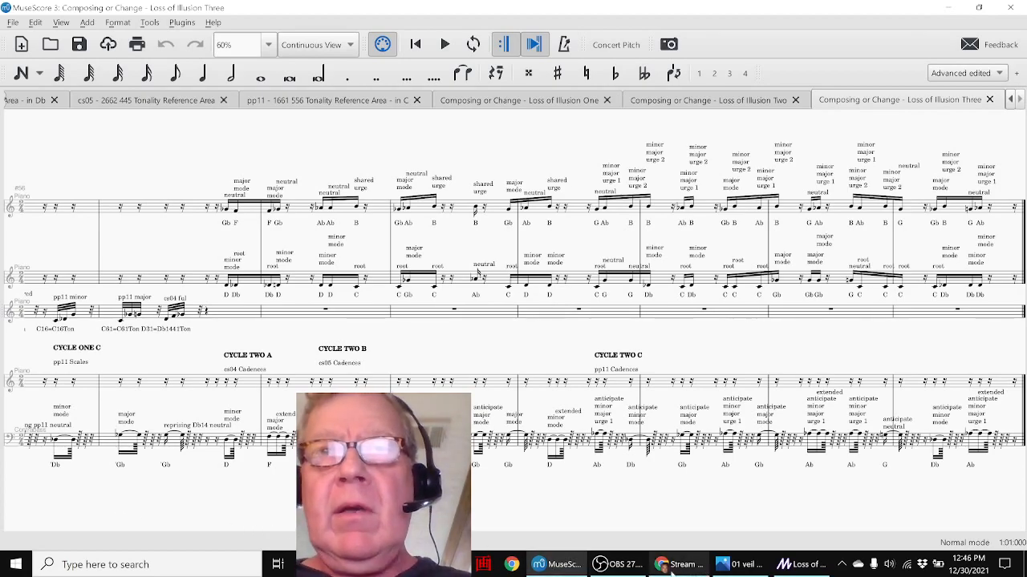
{"action": "mouse_move", "coordinate": [636, 563]}
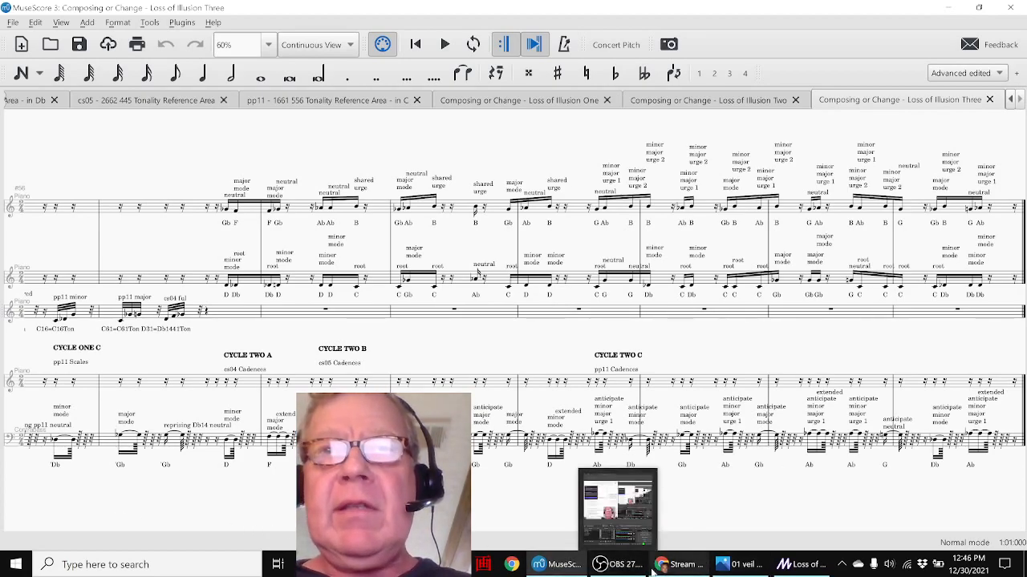
Step: Switch to the Chrome Stream Log spreadsheet from the Windows taskbar
{"action": "left_click", "coordinate": [669, 565]}
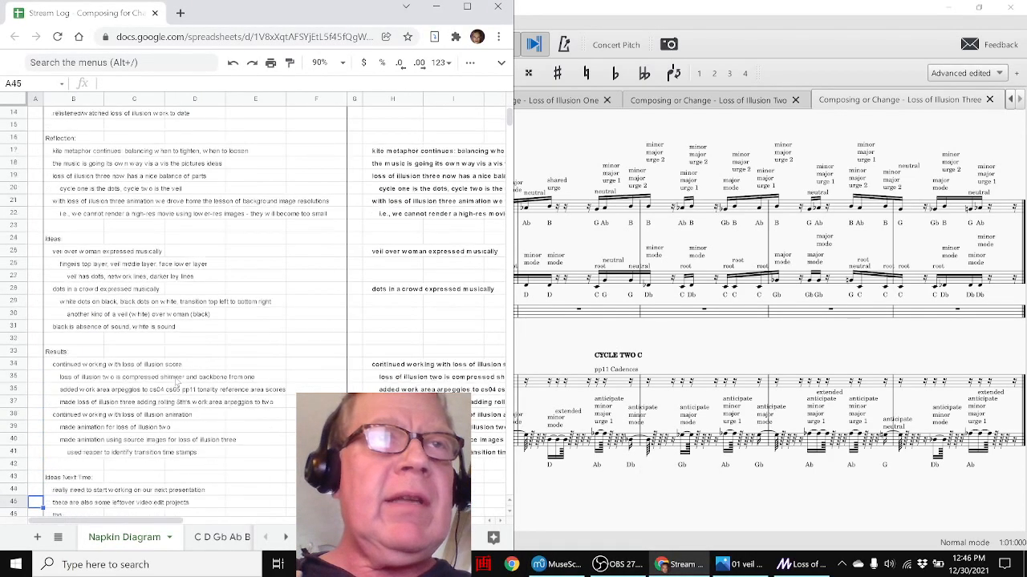
Step: Scroll to the next-time ideas and acknowledgements, pointing out cells B44, B46, B50 and B52
{"action": "scroll", "scroll_direction": "down", "scroll_amount": 3}
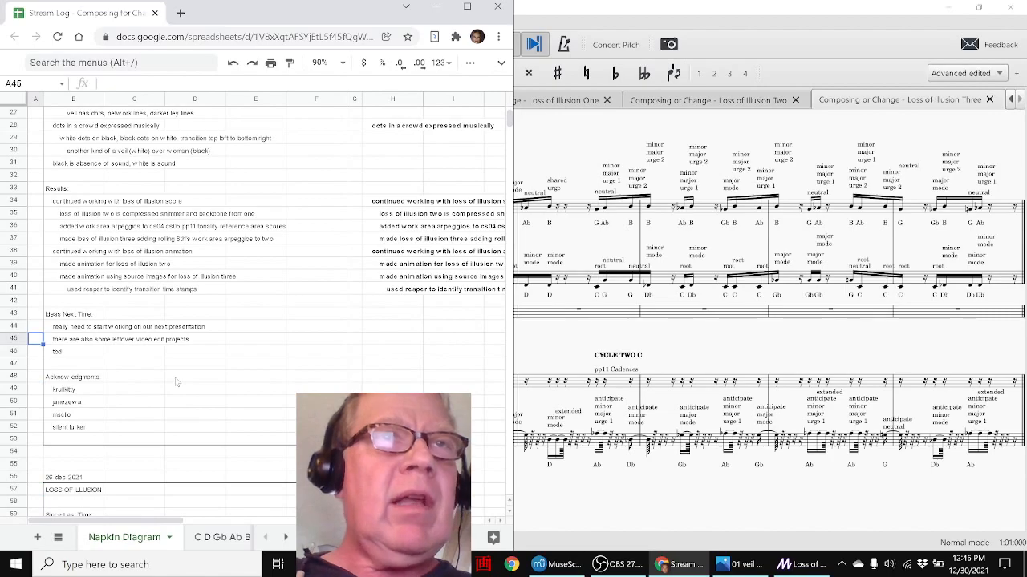
{"action": "left_click", "coordinate": [73, 327]}
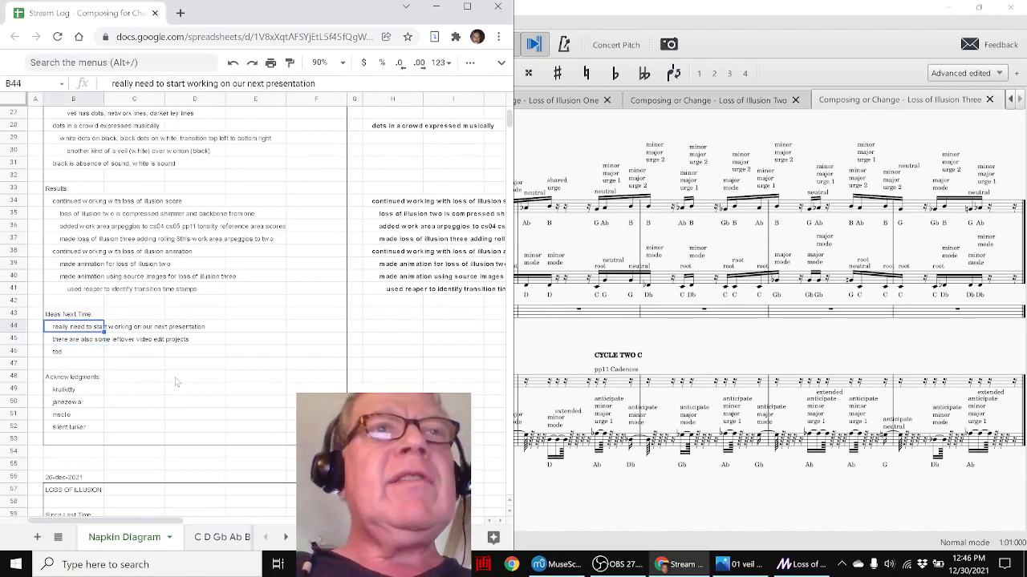
{"action": "left_click", "coordinate": [76, 362]}
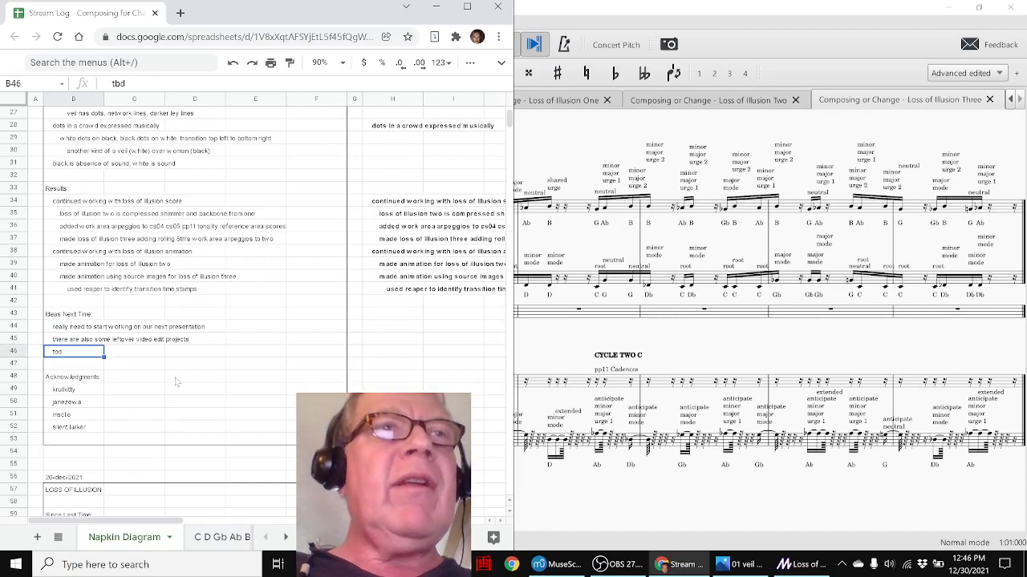
{"action": "left_click", "coordinate": [72, 377]}
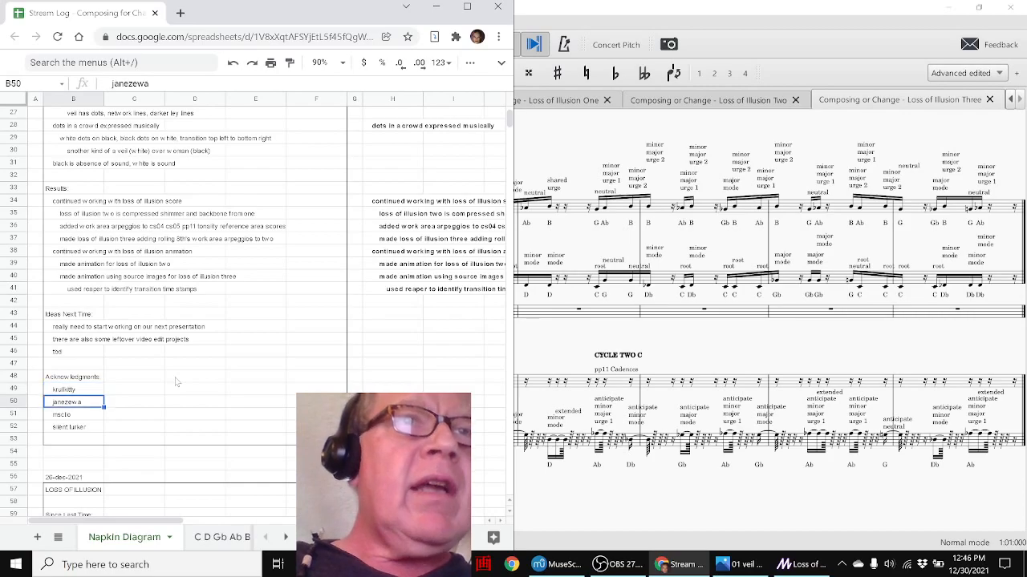
{"action": "left_click", "coordinate": [72, 426]}
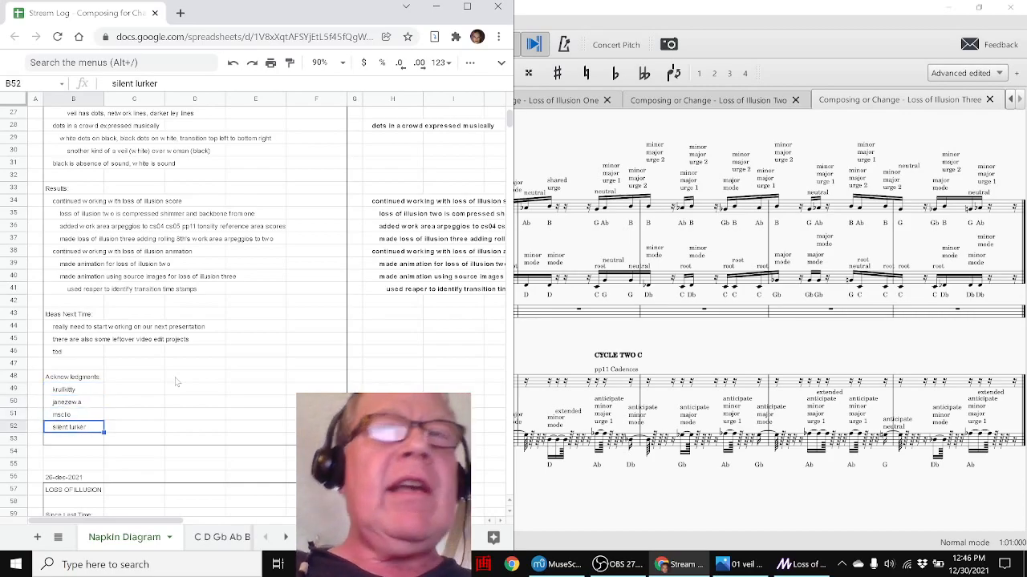